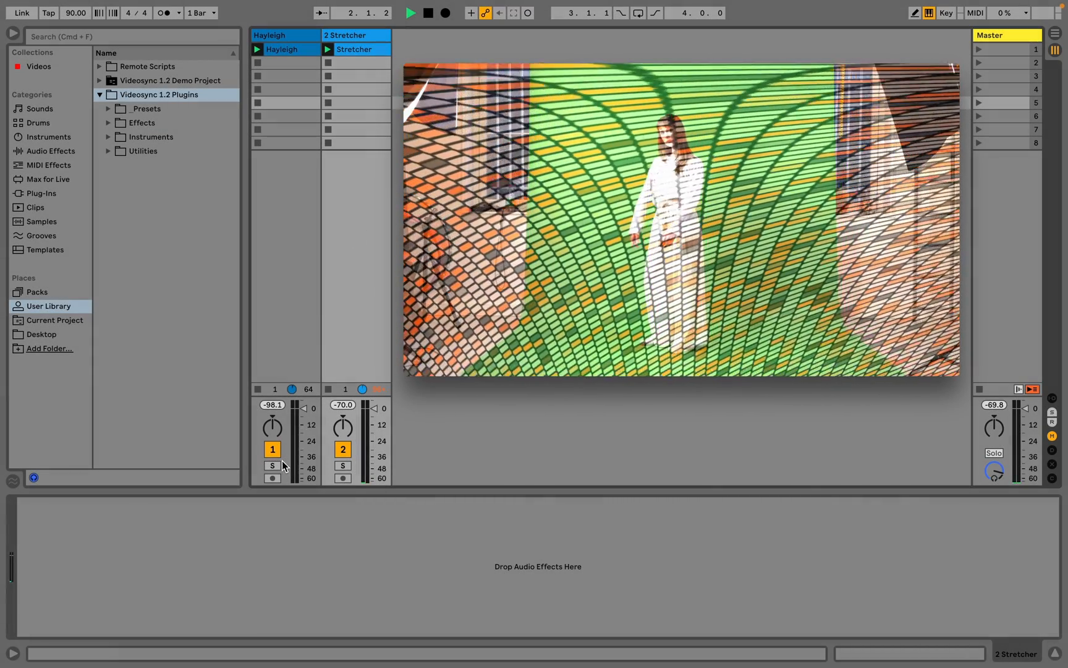
Solo the Stretcher track and load the Videosync Properties utility onto it
left_click(272, 465)
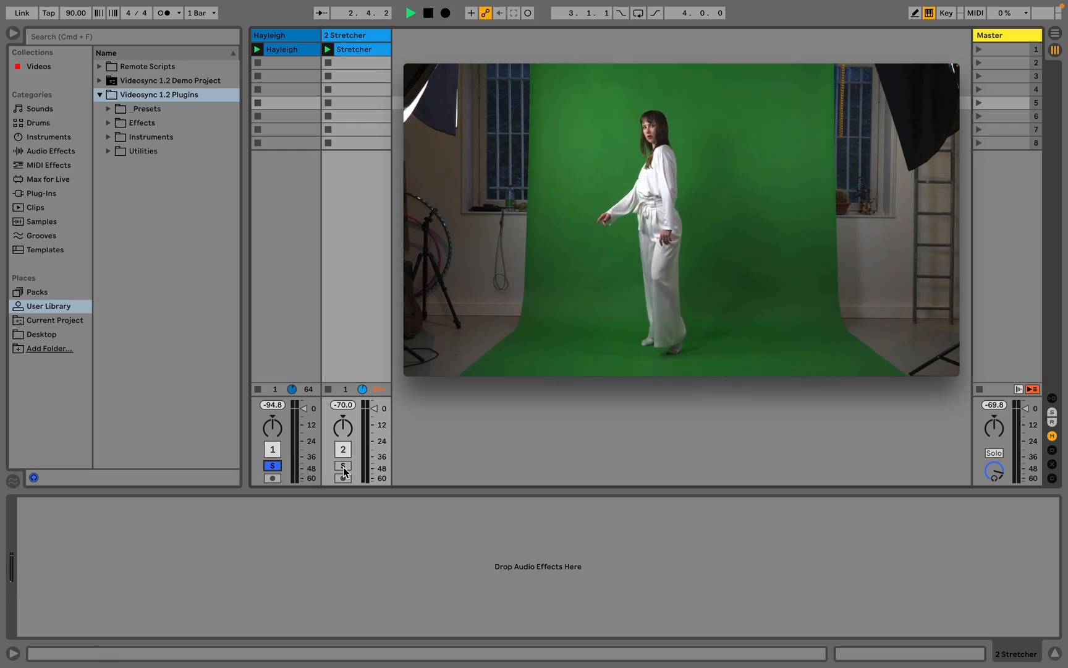
left_click(343, 465)
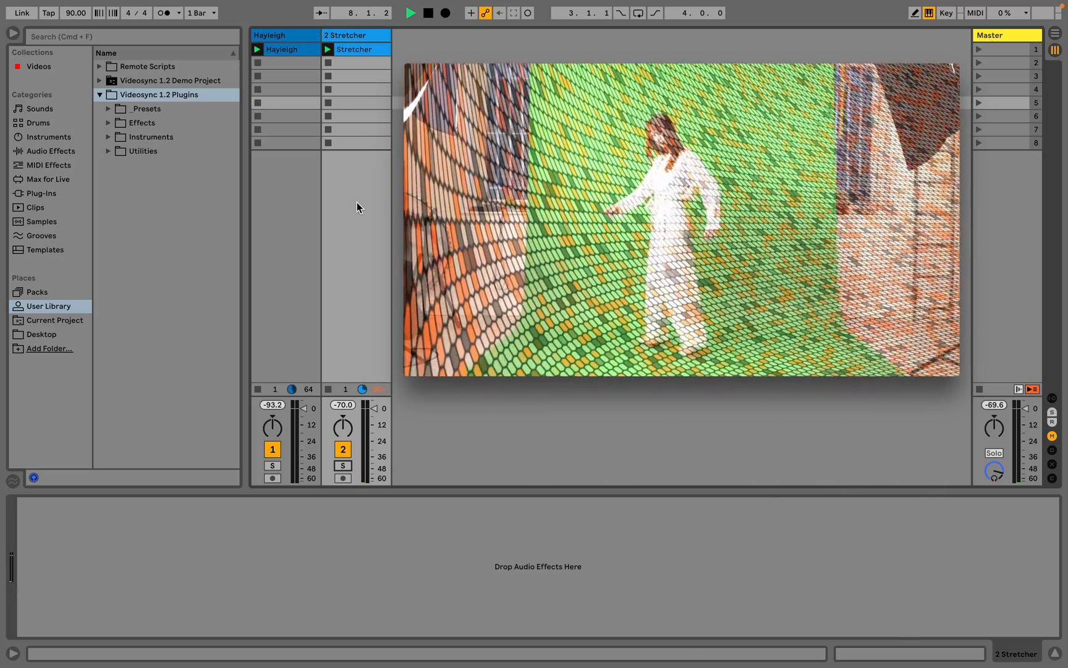
left_click(107, 151)
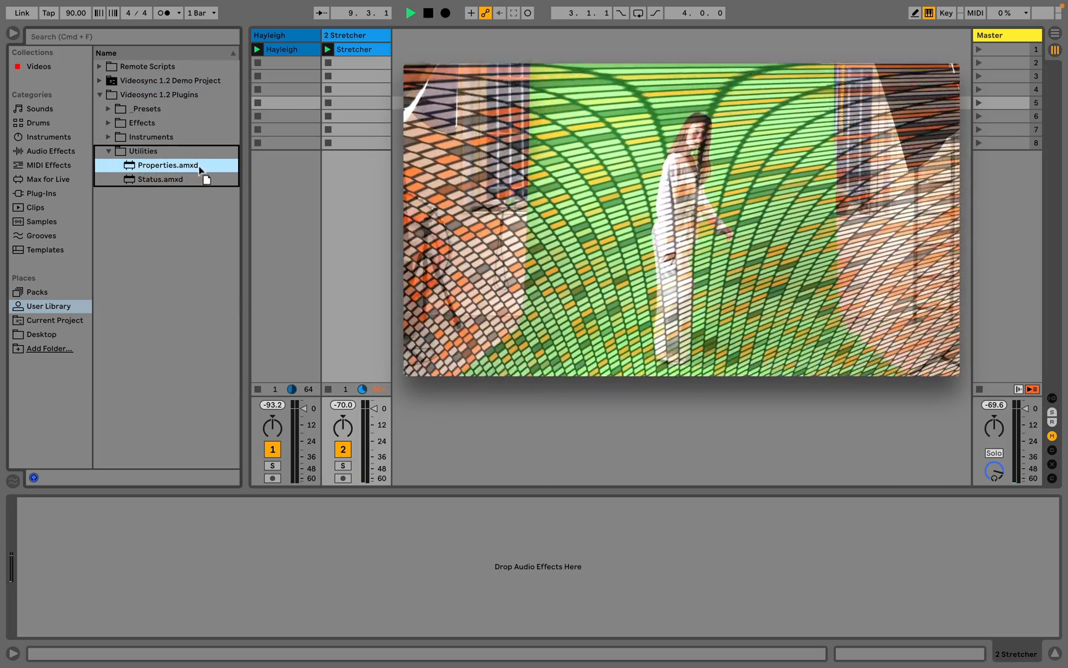
double_click(167, 165)
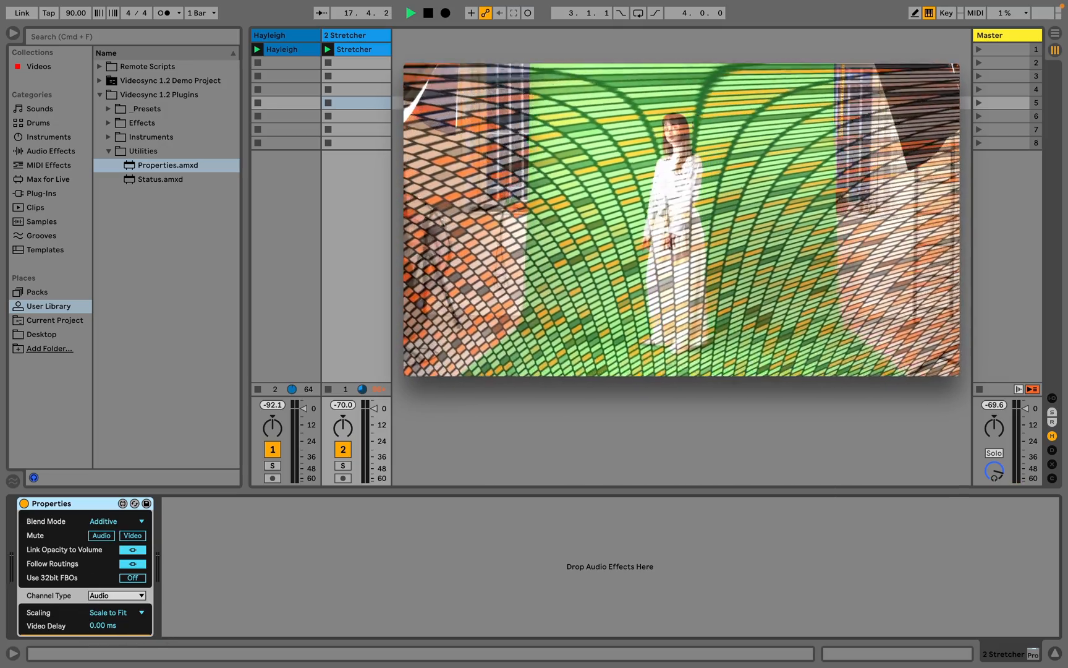
Keep the Stretcher blend on Additive first, then switch it to Alpha
left_click(118, 522)
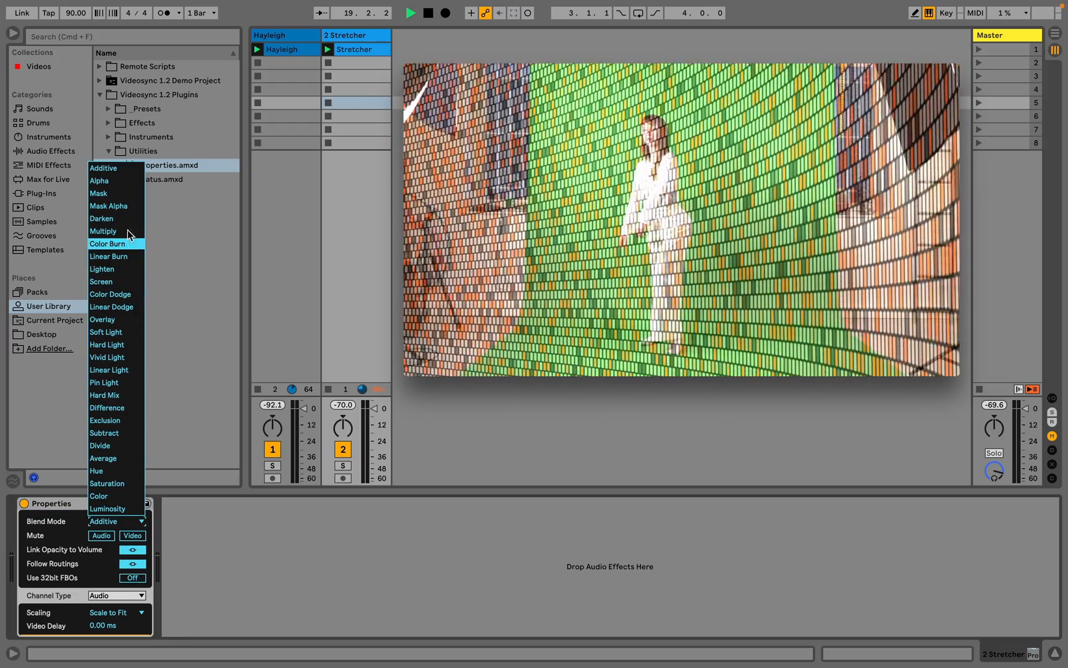
mouse_move(104, 168)
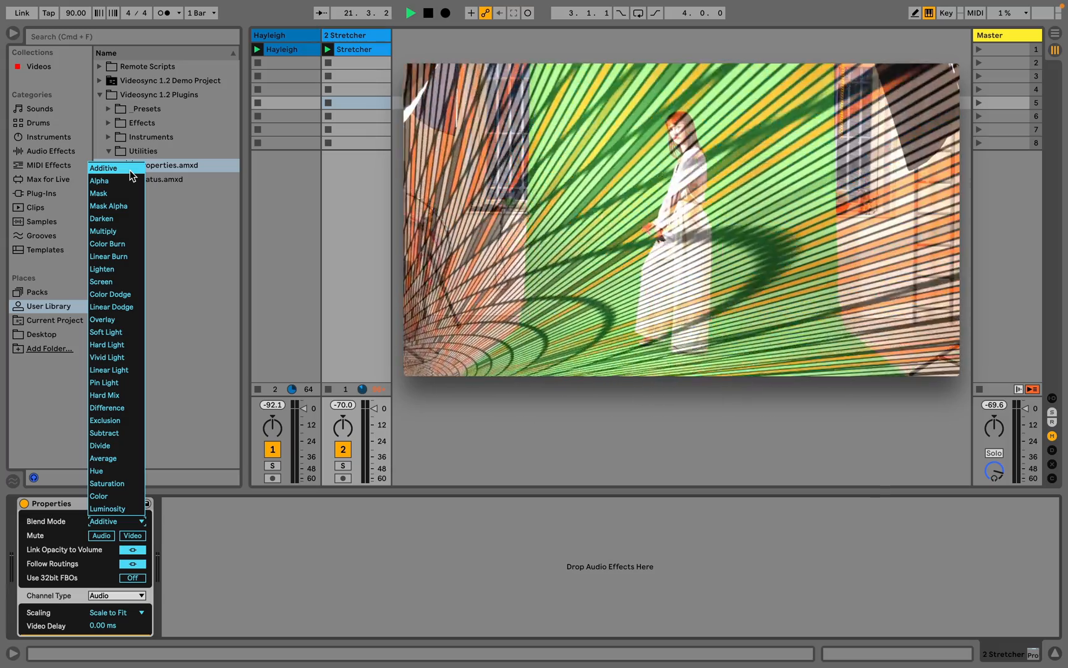
left_click(103, 169)
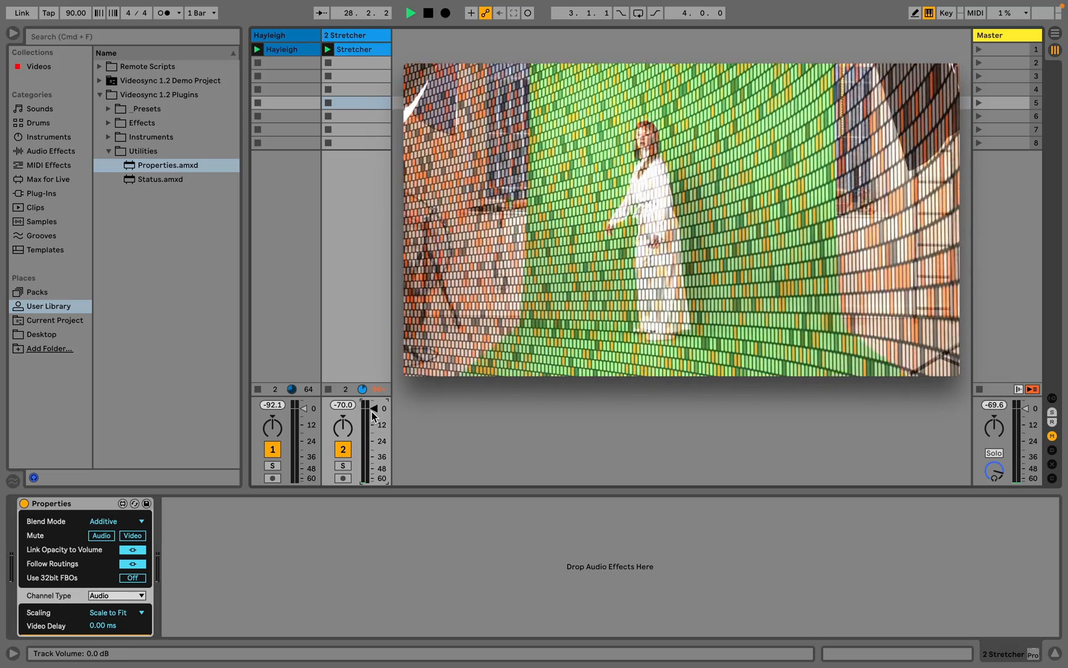
left_click(141, 522)
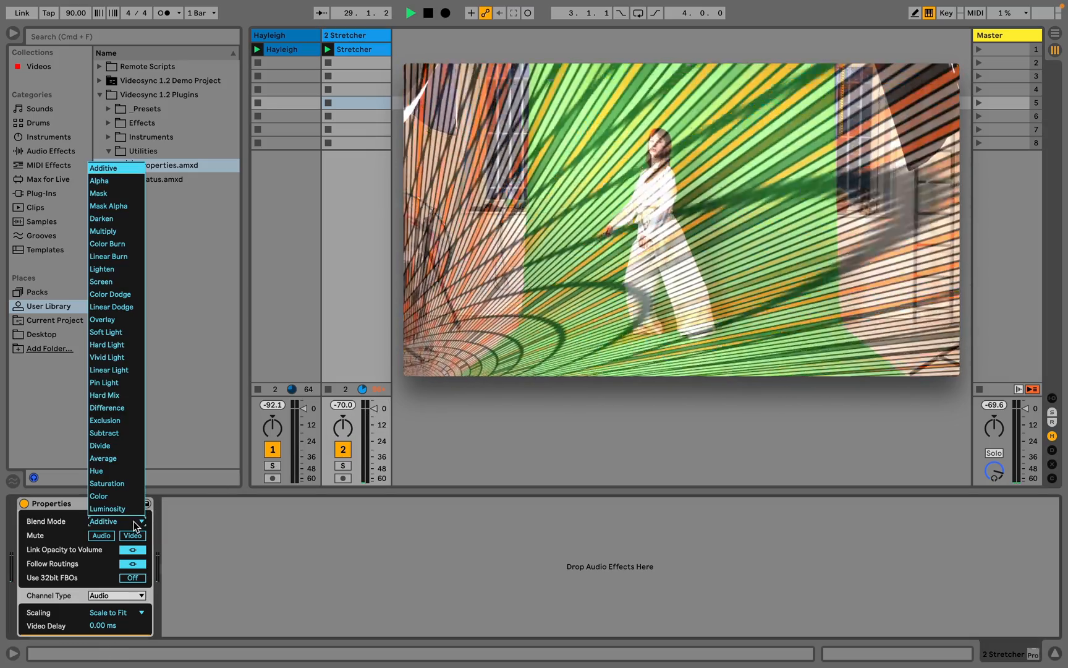
left_click(99, 181)
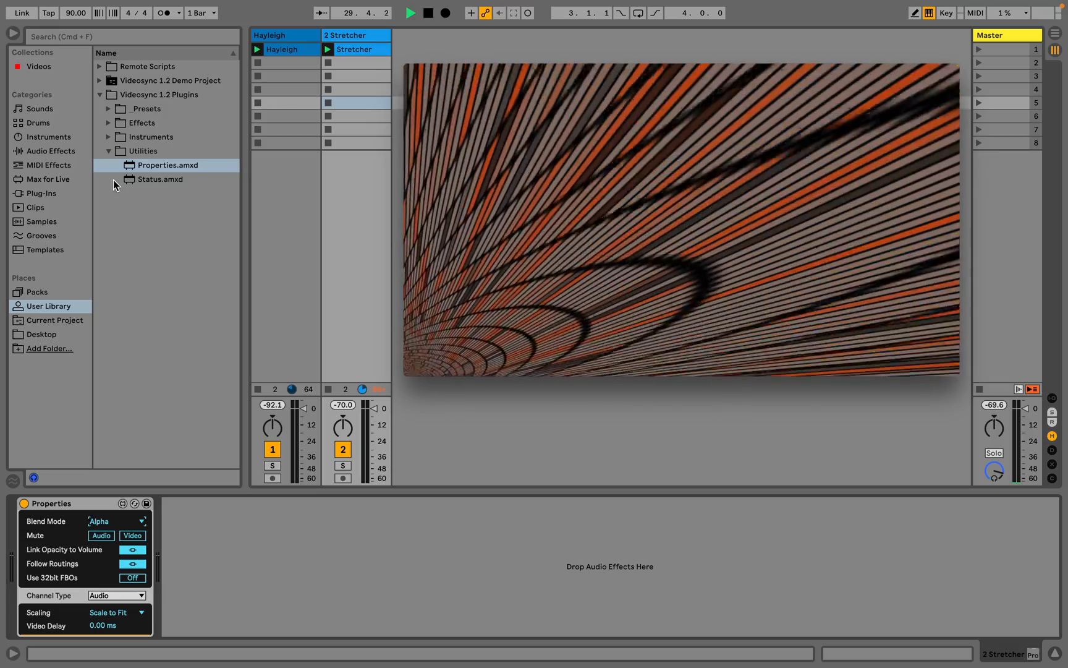
left_click(116, 521)
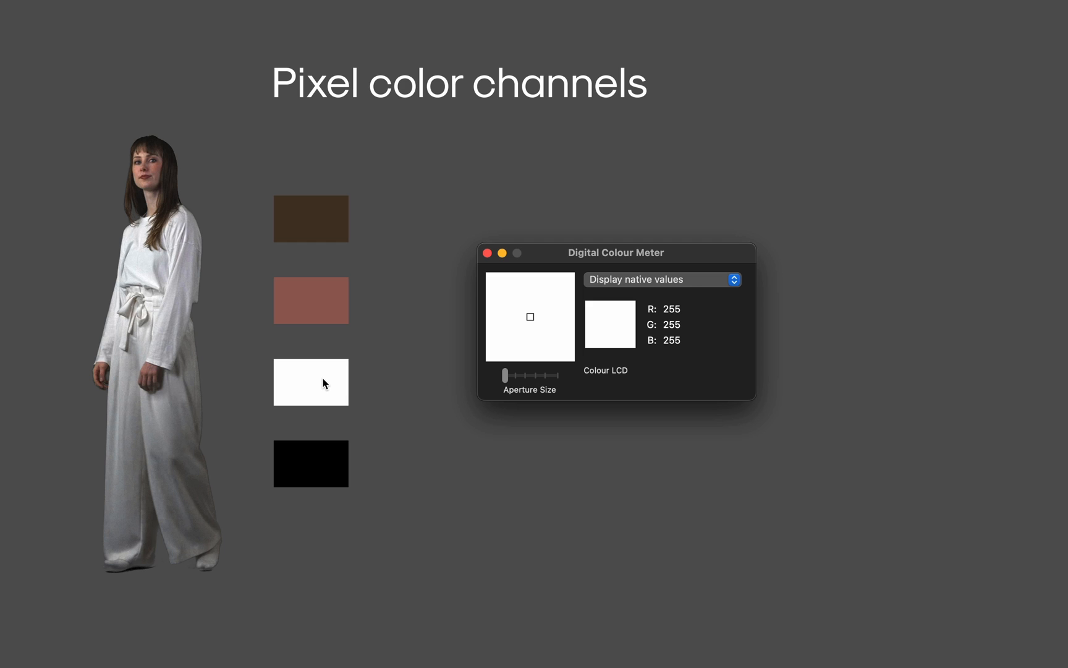
mouse_move(322, 463)
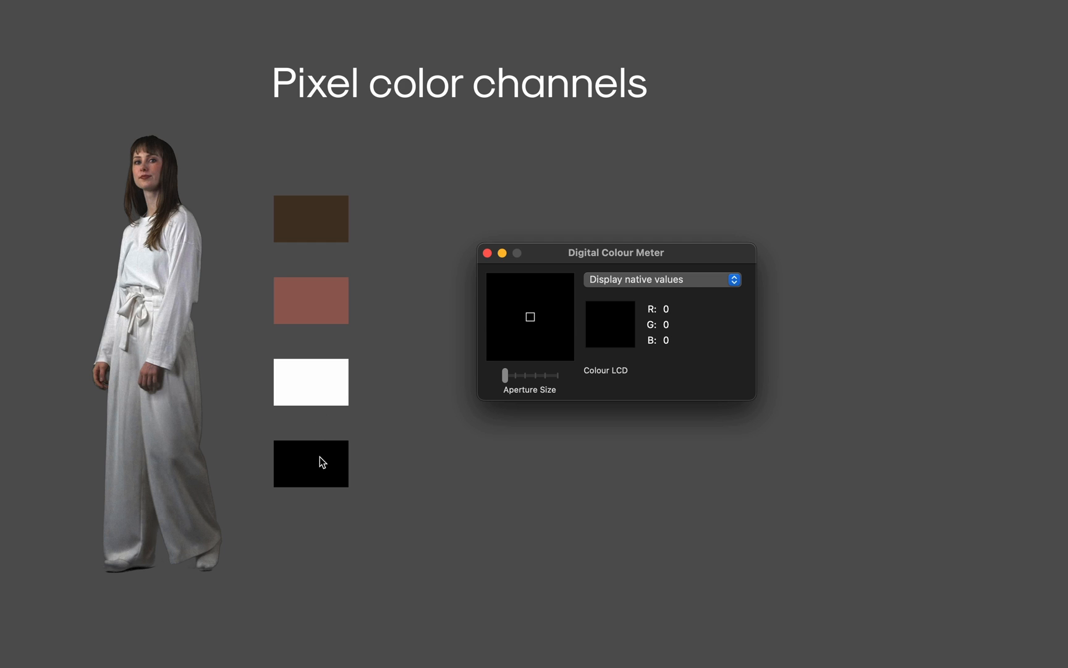
mouse_move(219, 471)
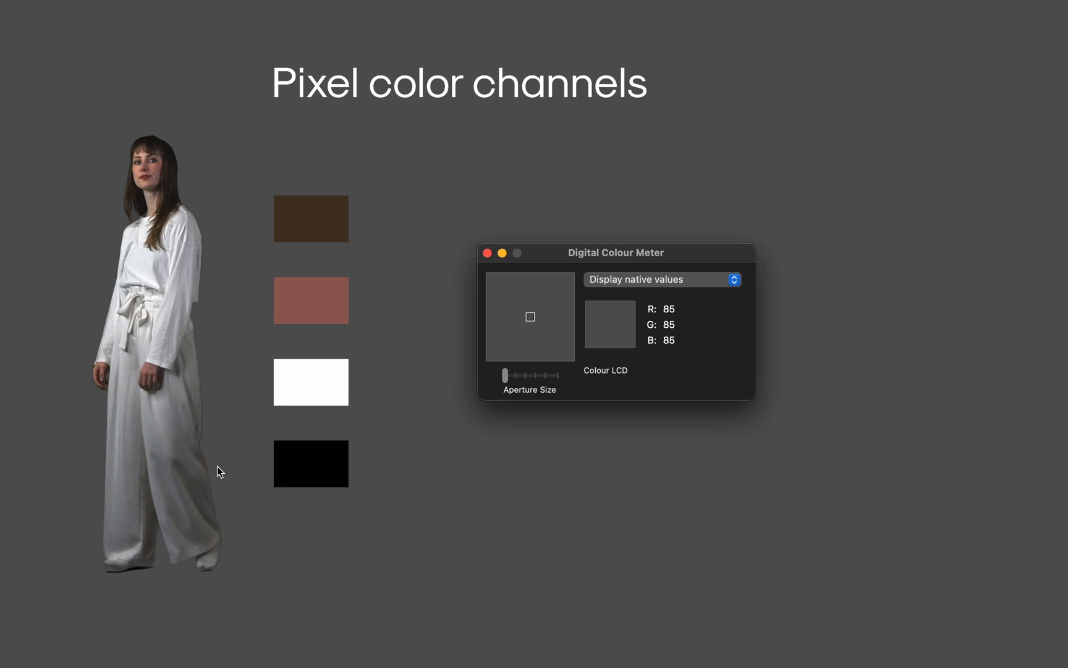
mouse_move(173, 216)
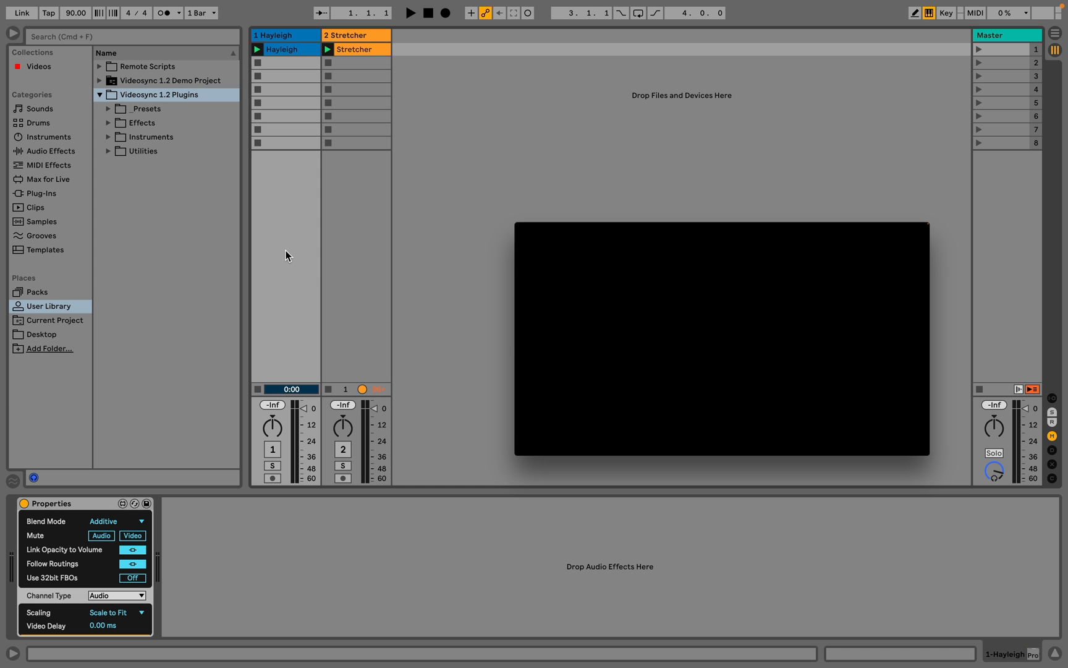
mouse_move(275, 324)
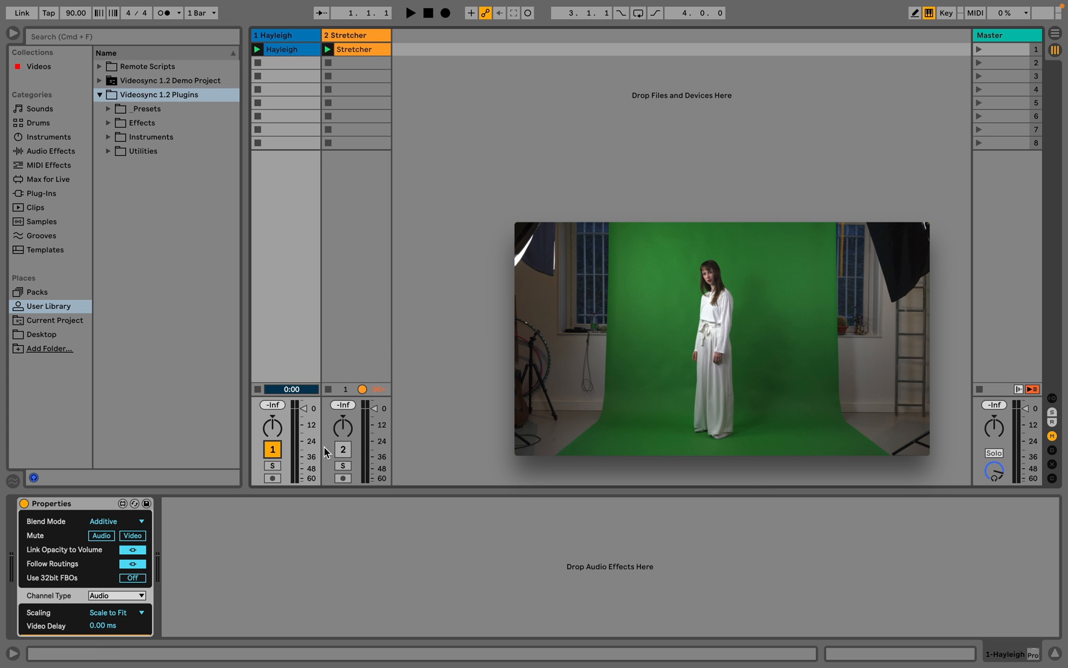
Activate the Stretcher track's video so it blends additively with Hayleigh in the preview
left_click(343, 449)
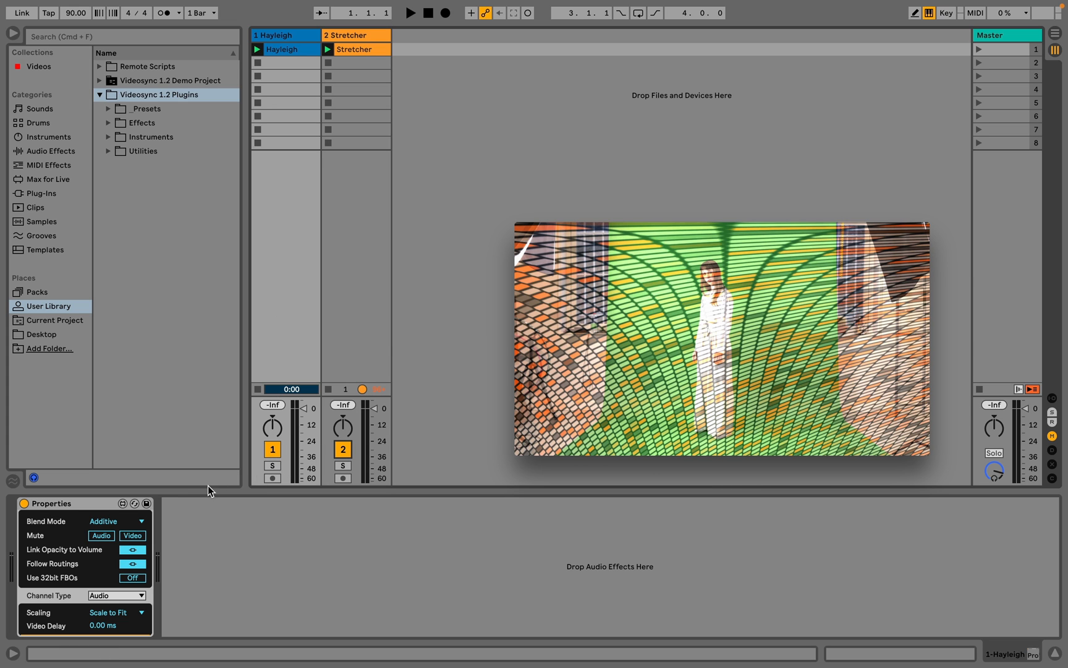
left_click(117, 521)
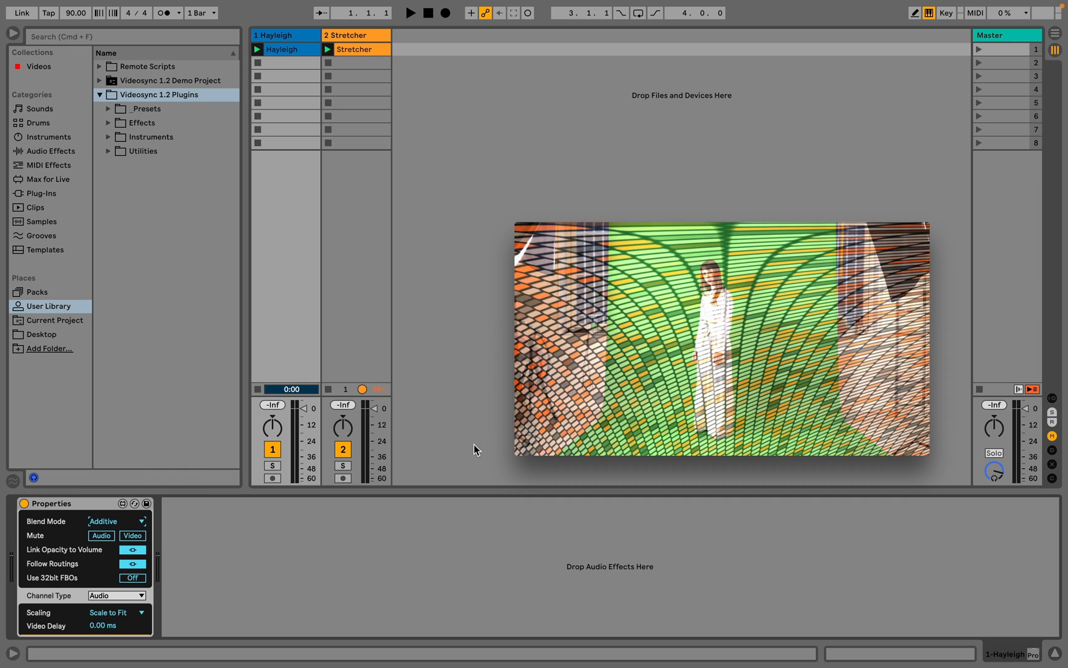
mouse_move(460, 142)
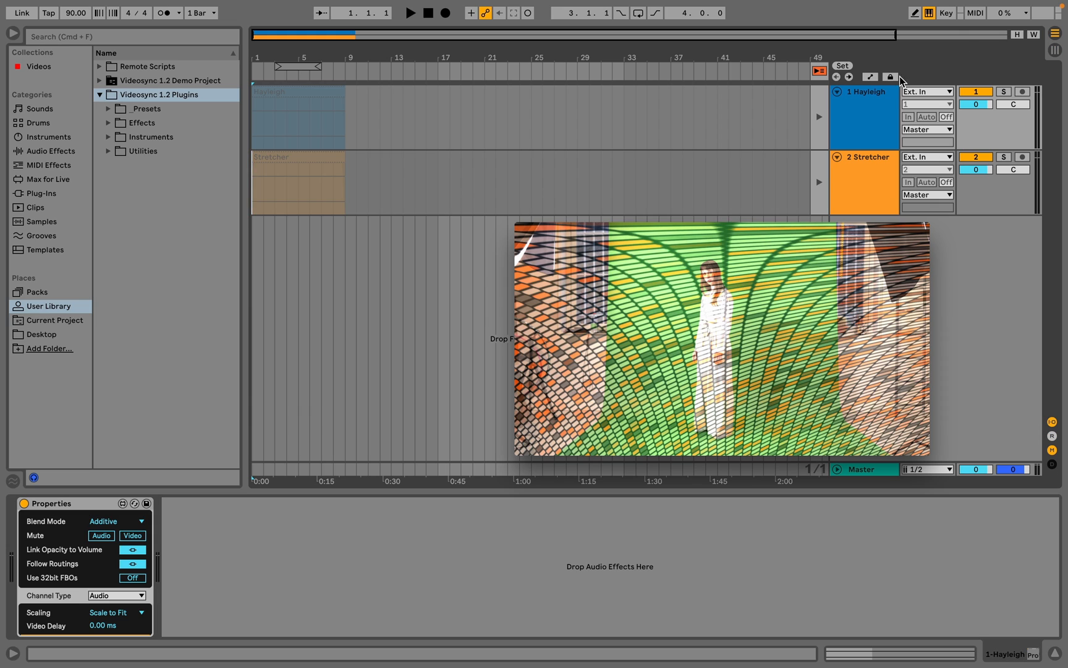
left_click(879, 179)
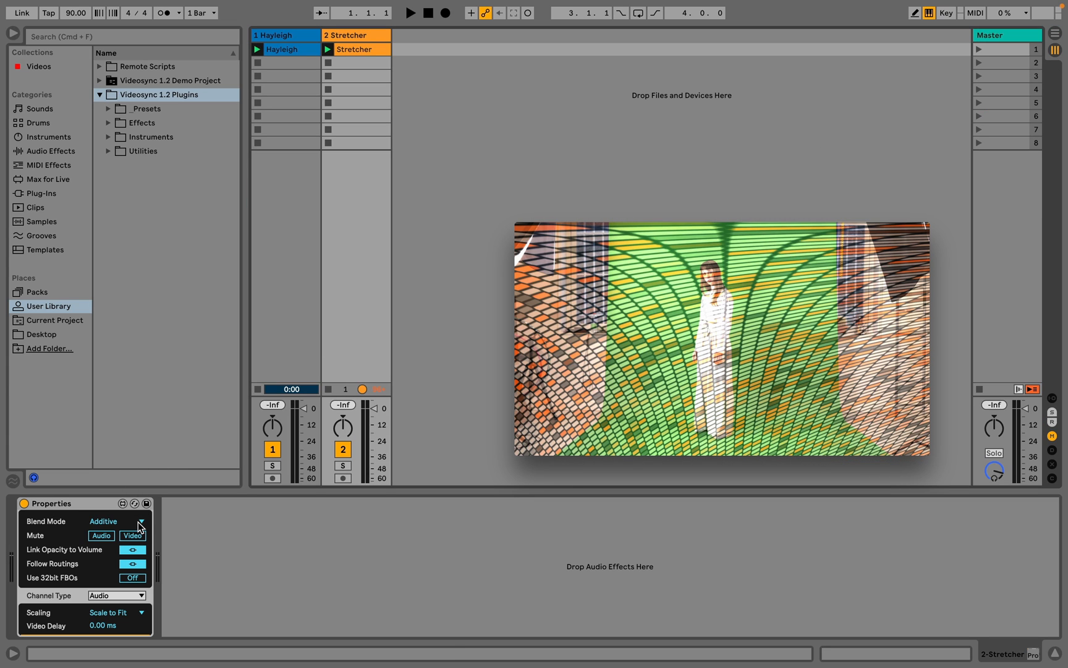
Switch the Stretcher track's Properties blend mode to Alpha
left_click(136, 521)
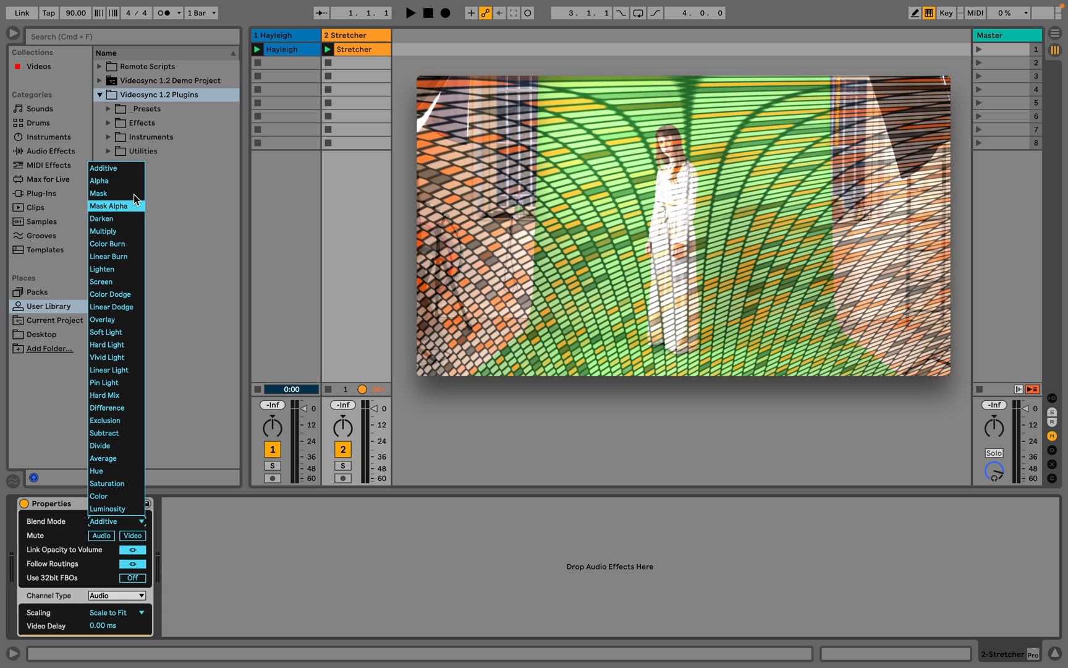
left_click(99, 181)
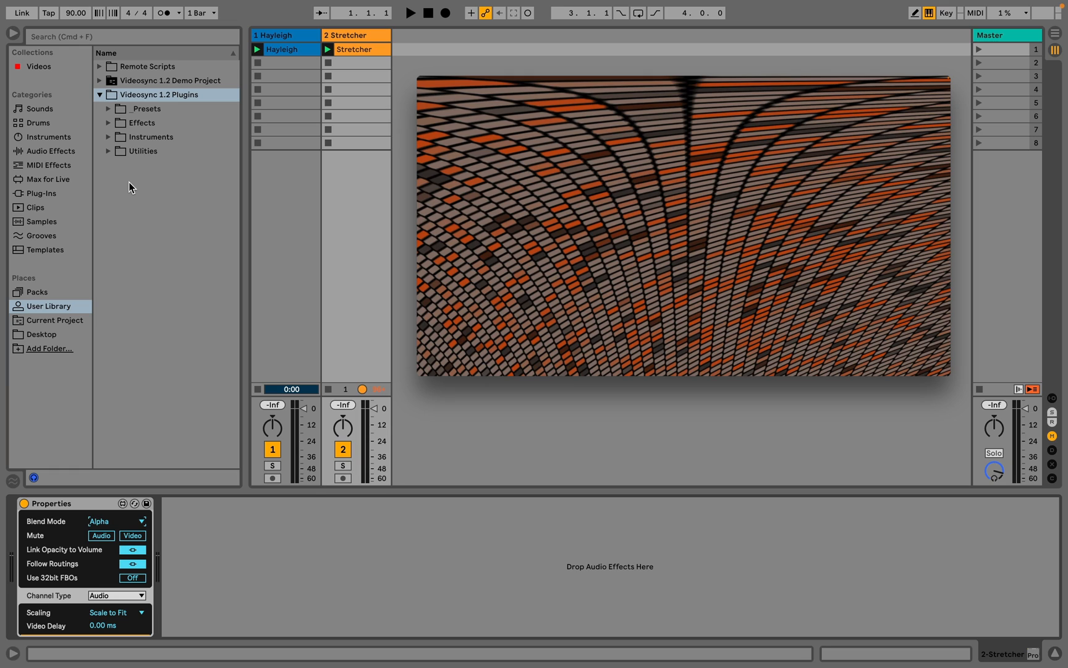
Set the Hayleigh track's blend to Alpha and add the Transform effect to it
left_click(109, 122)
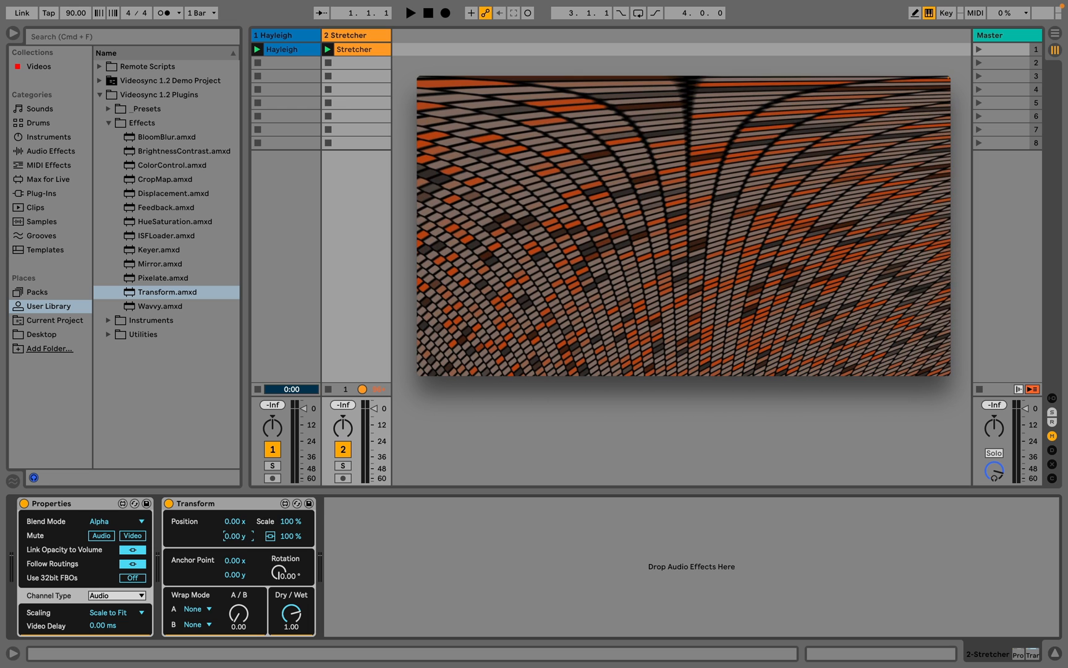
left_click(279, 48)
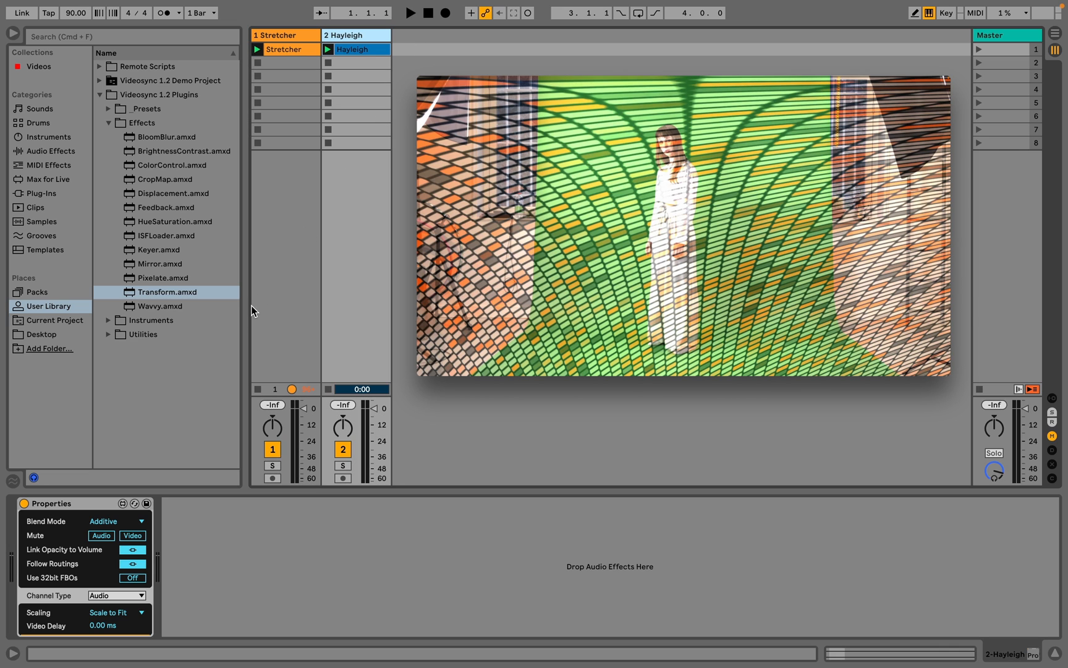
left_click(116, 521)
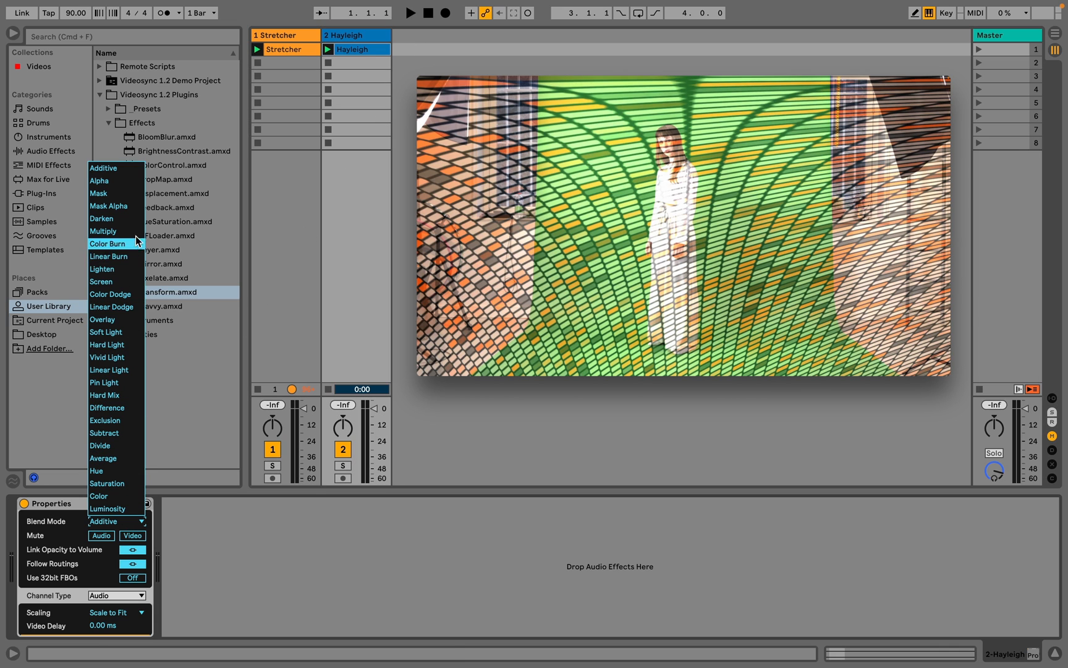
left_click(99, 180)
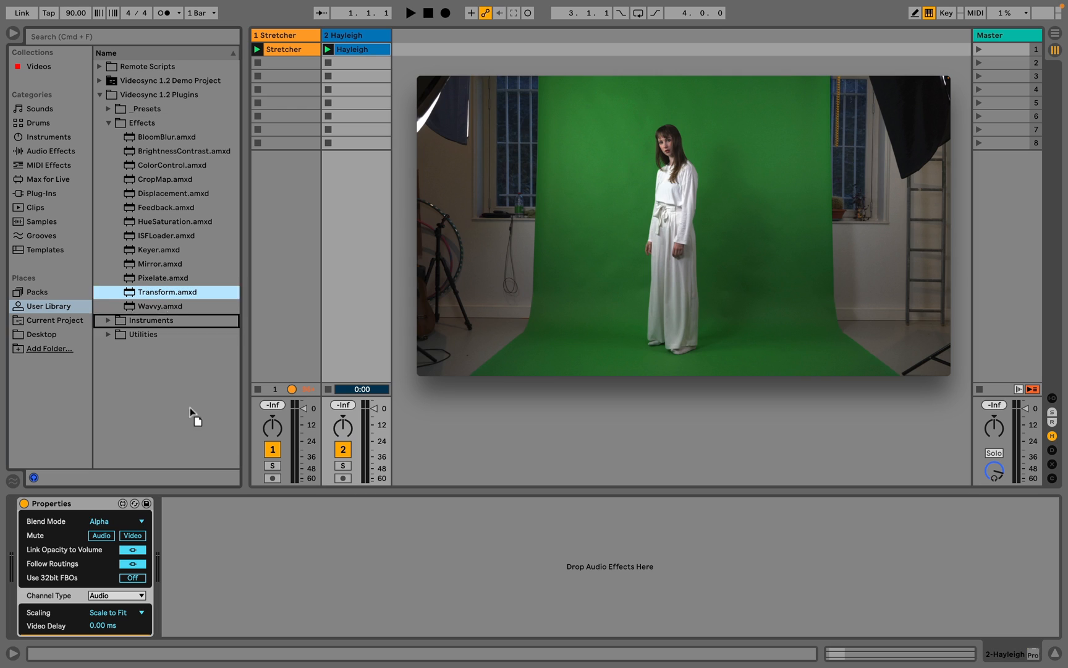
double_click(167, 292)
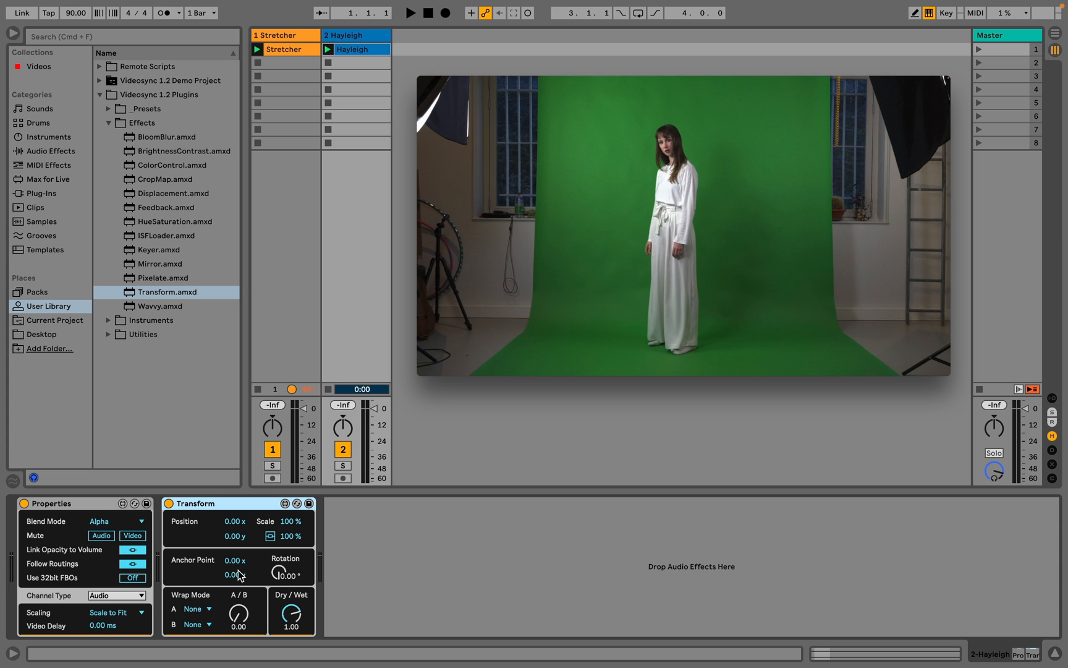
Set Transform's Wrap Mode A to Wrap, then to Mirror, tiling the shrunken footage as mirrored copies
left_click(410, 13)
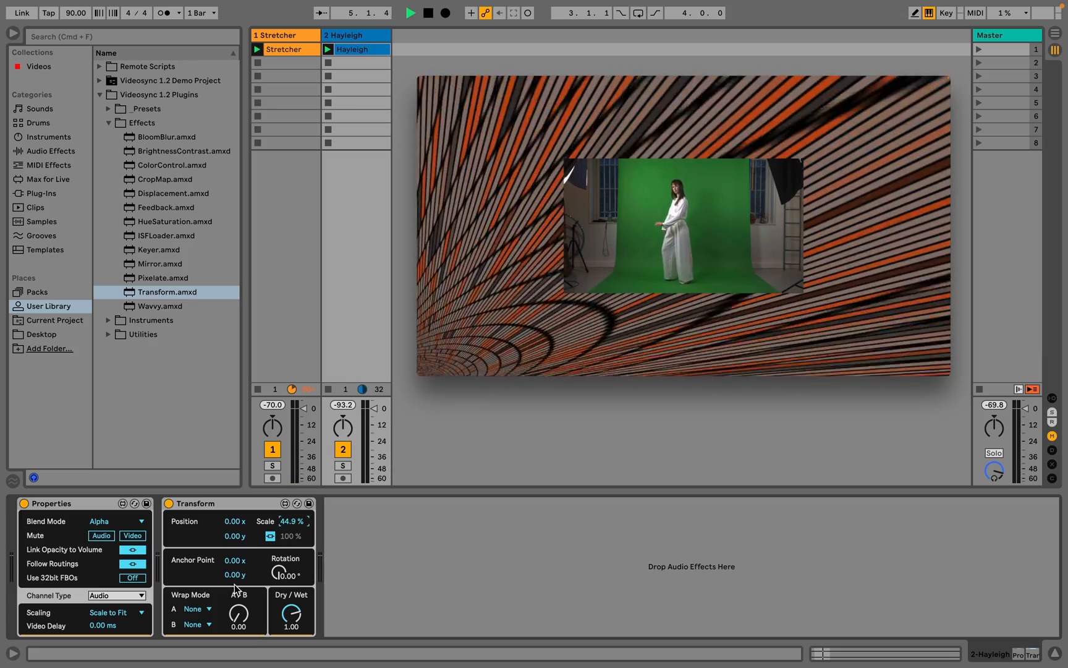
left_click(198, 608)
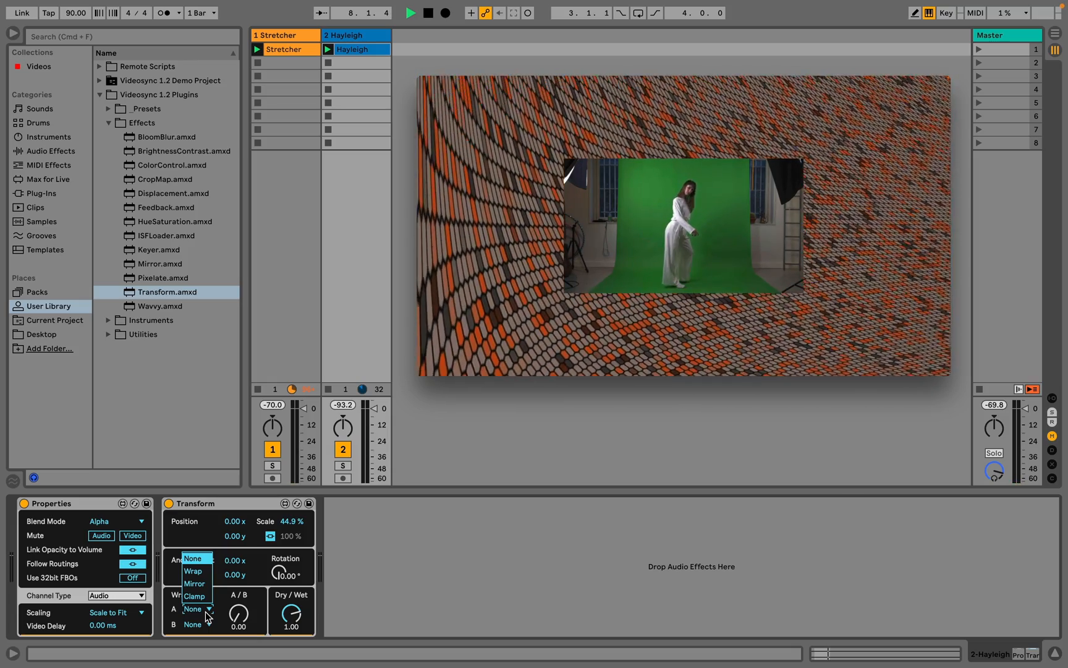
left_click(193, 572)
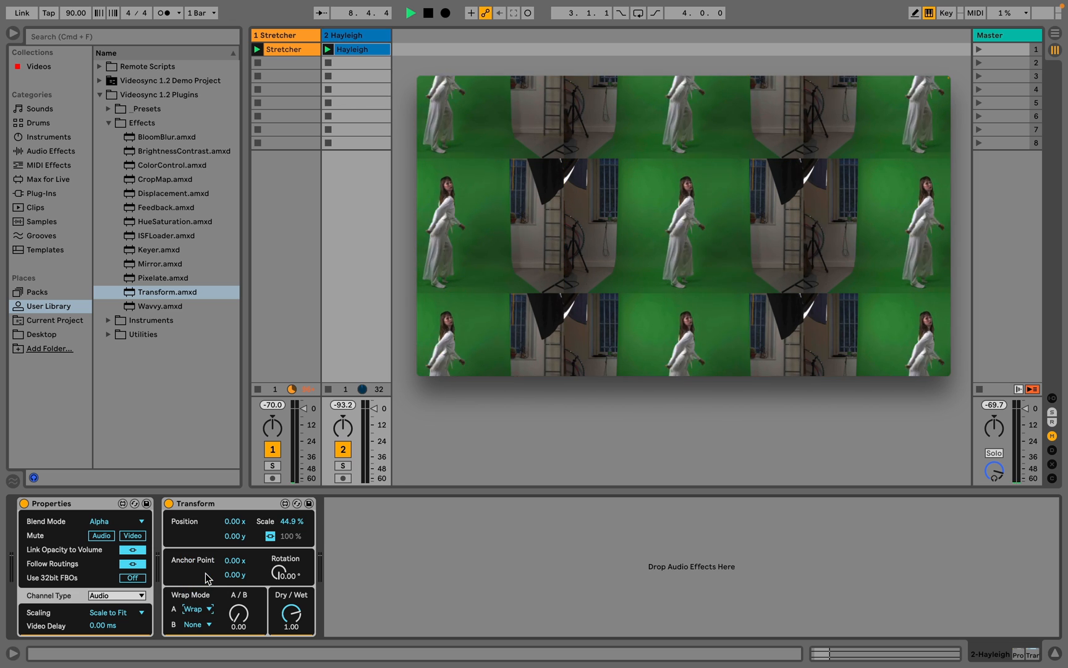
left_click(196, 608)
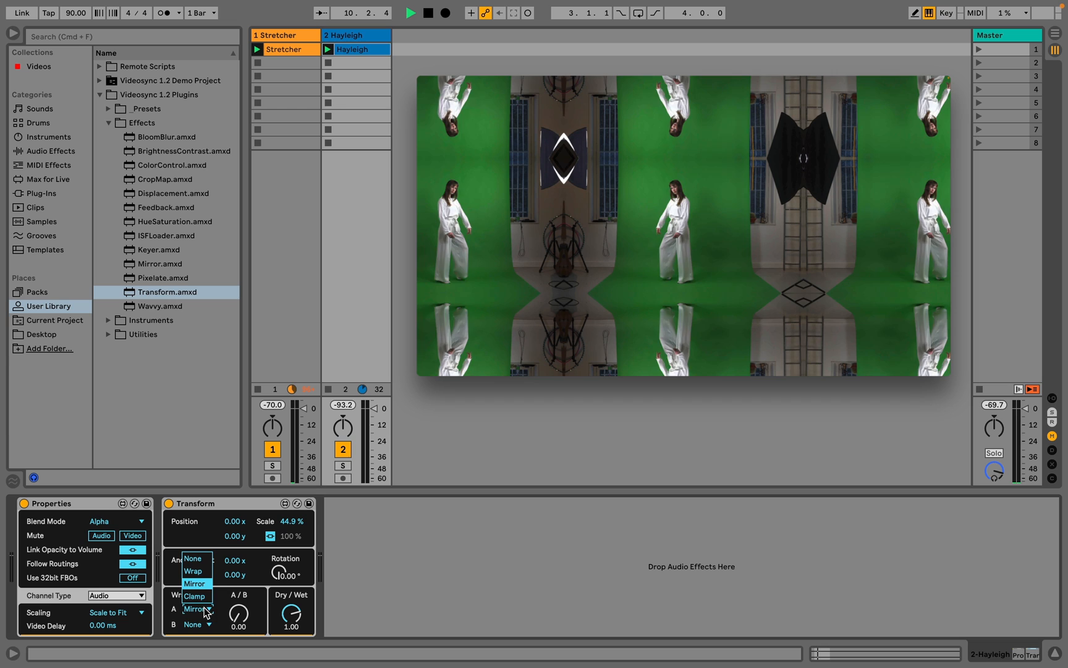
left_click(194, 596)
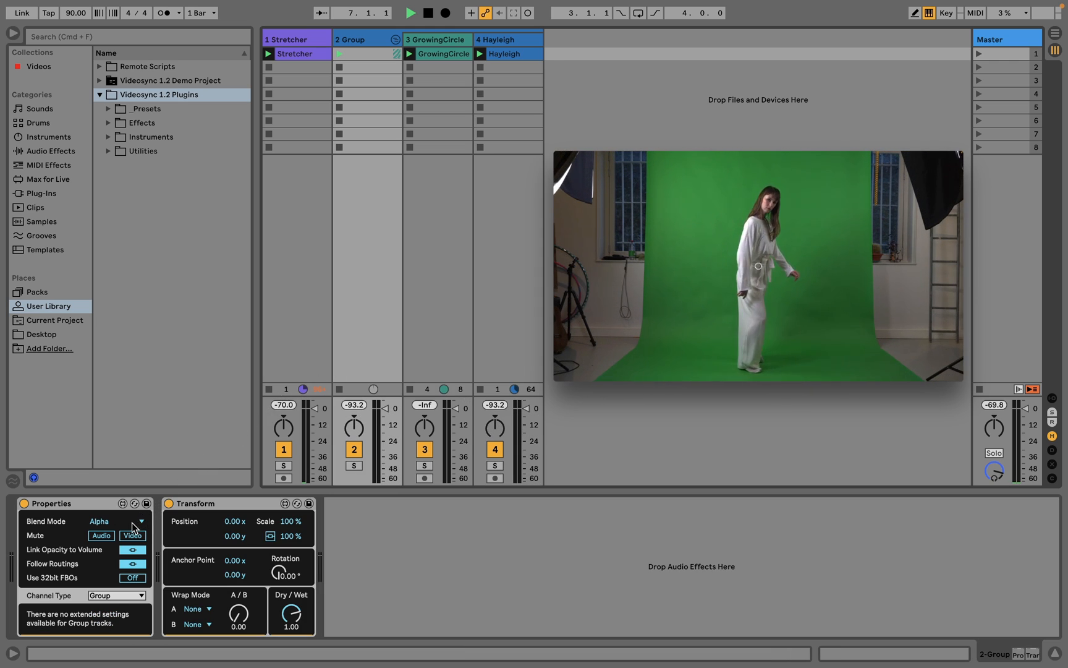
Choose a new blend mode in the Group track's Properties device
left_click(140, 522)
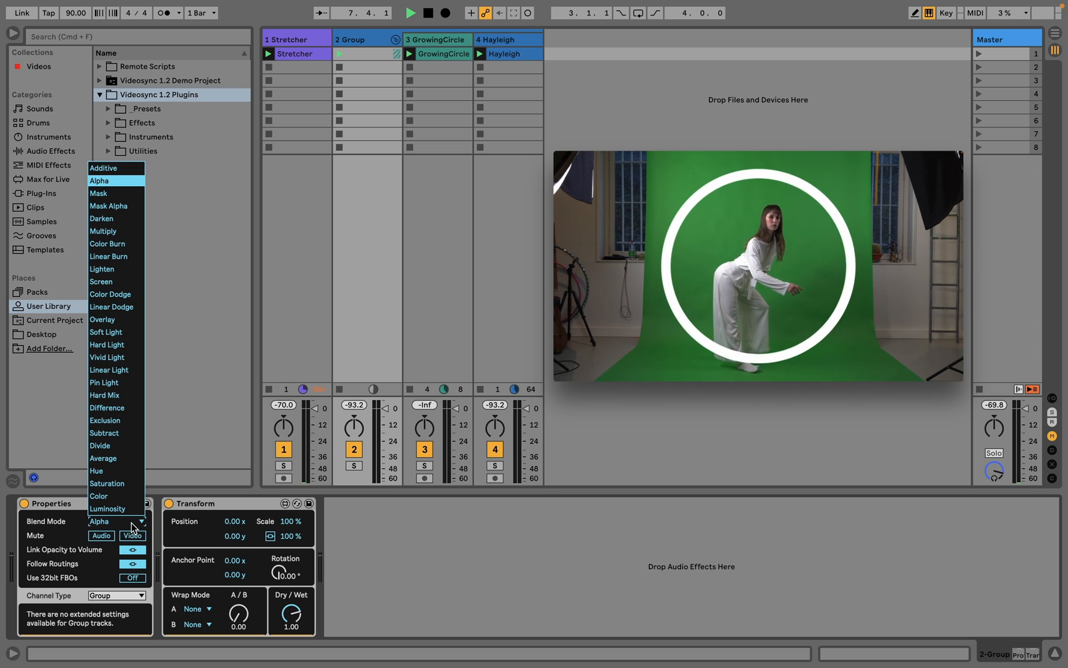
left_click(99, 181)
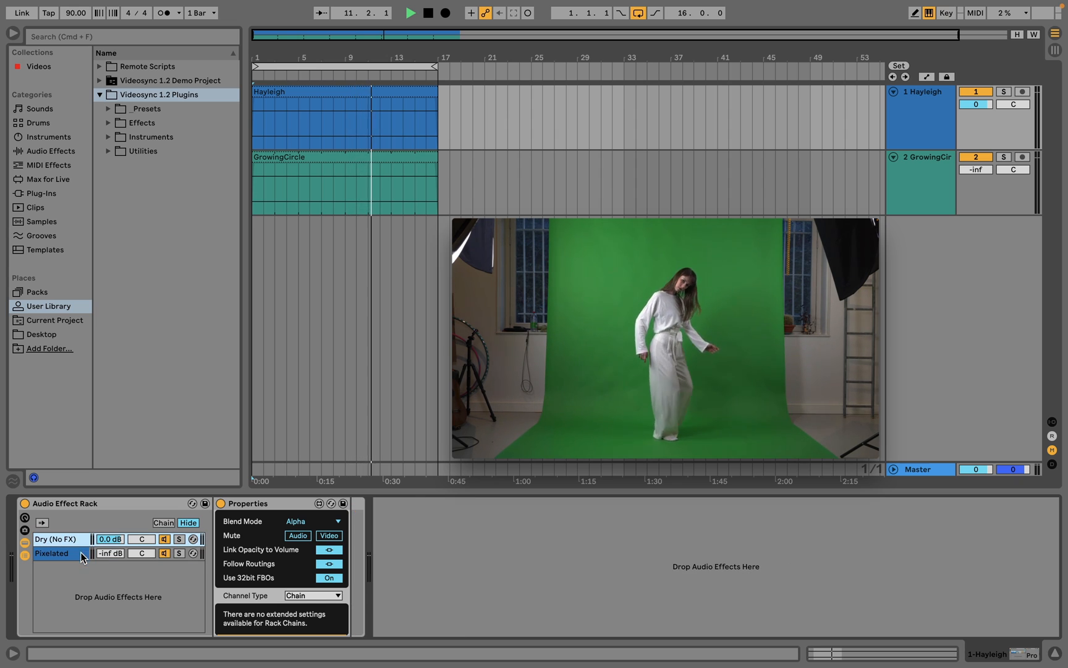
Select the Pixelated rack chain and expand the Videosync Effects folder in the browser
left_click(50, 553)
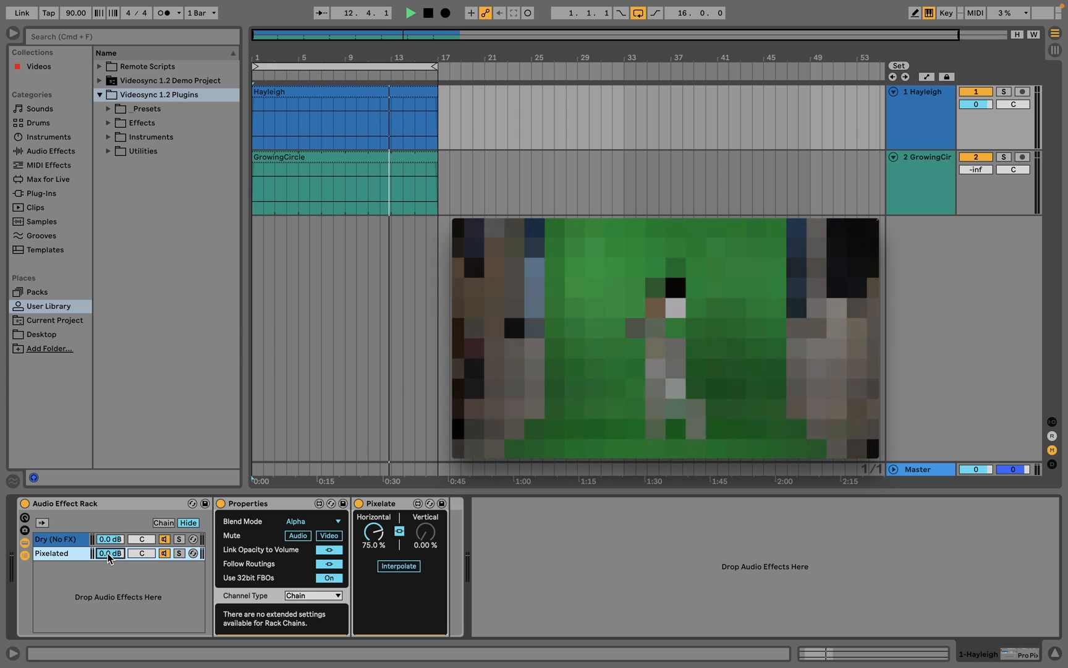
left_click(109, 123)
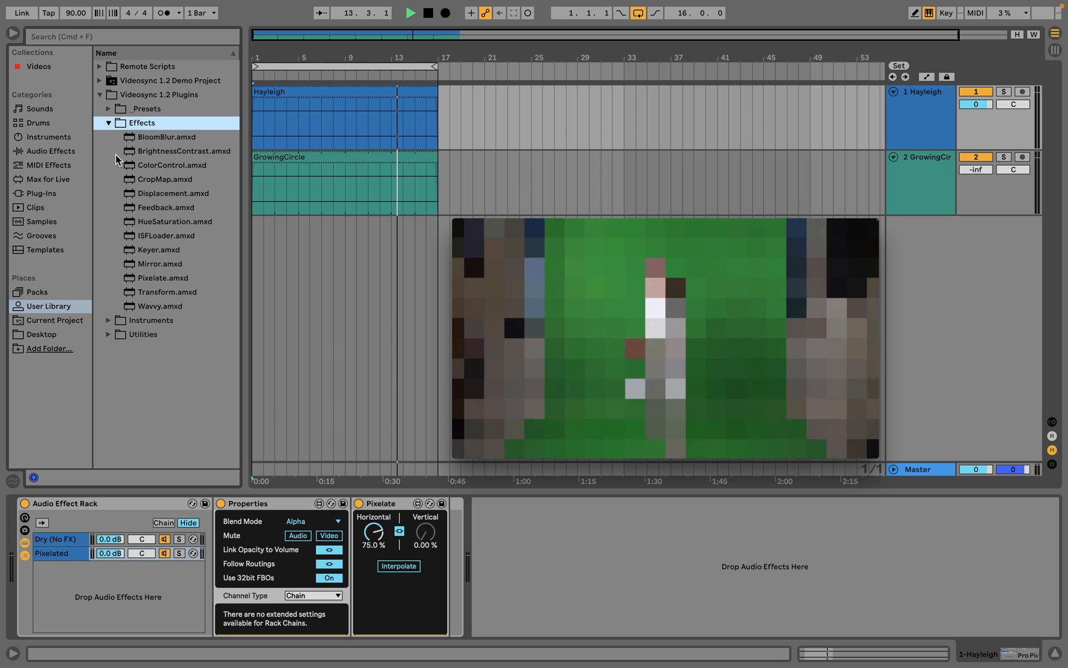
left_click(161, 306)
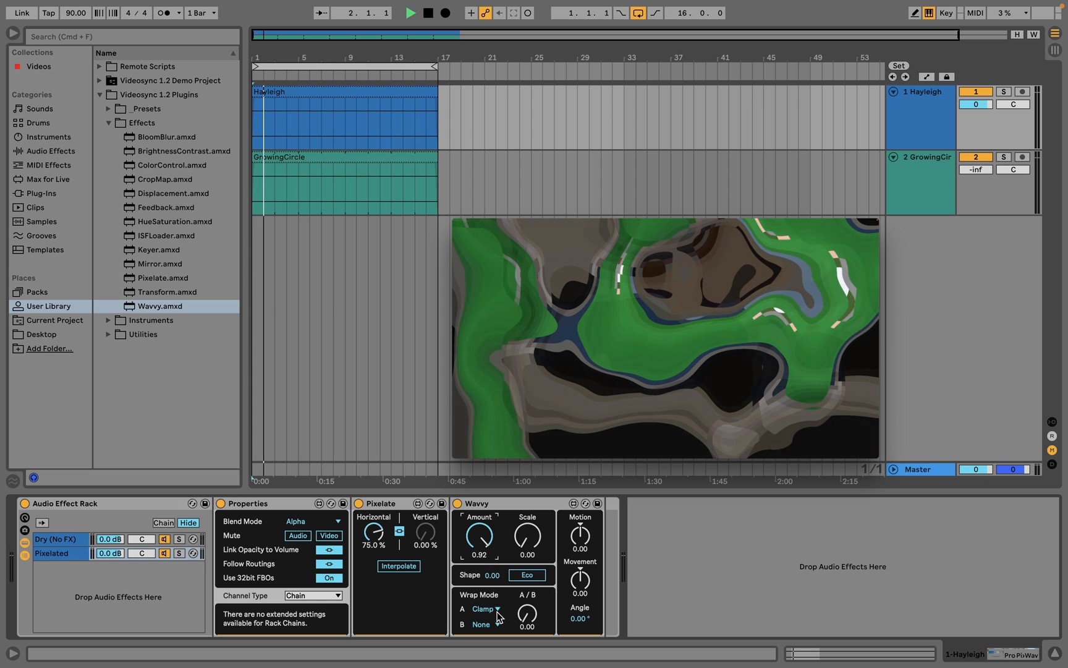
Set Wavy's Wrap Mode A to Clamp on the Pixelated chain
left_click(486, 608)
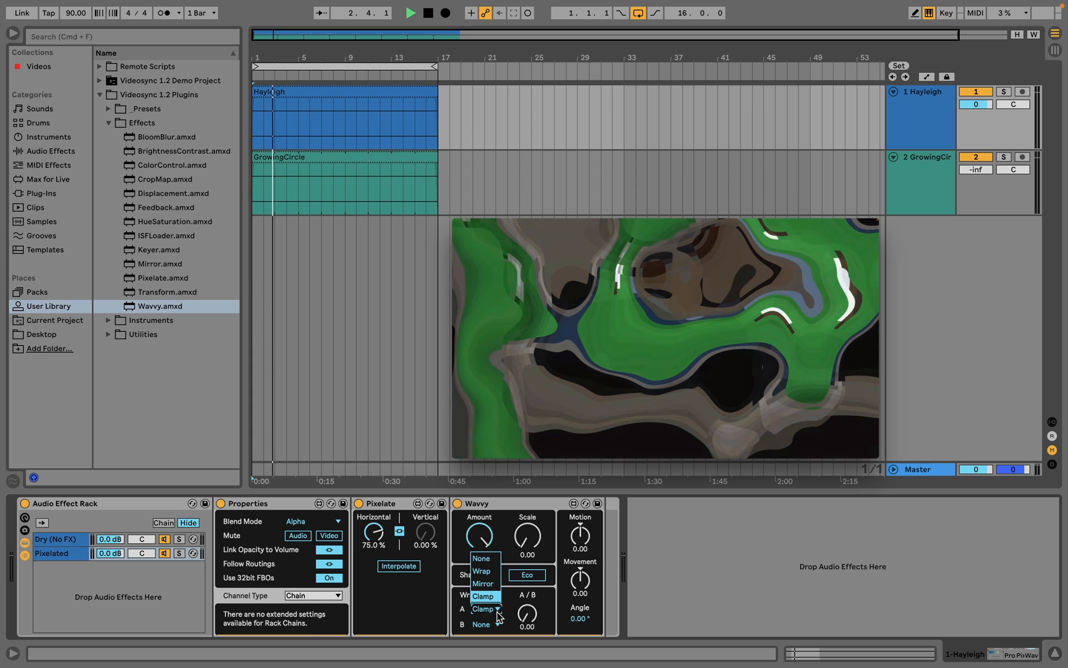
left_click(482, 596)
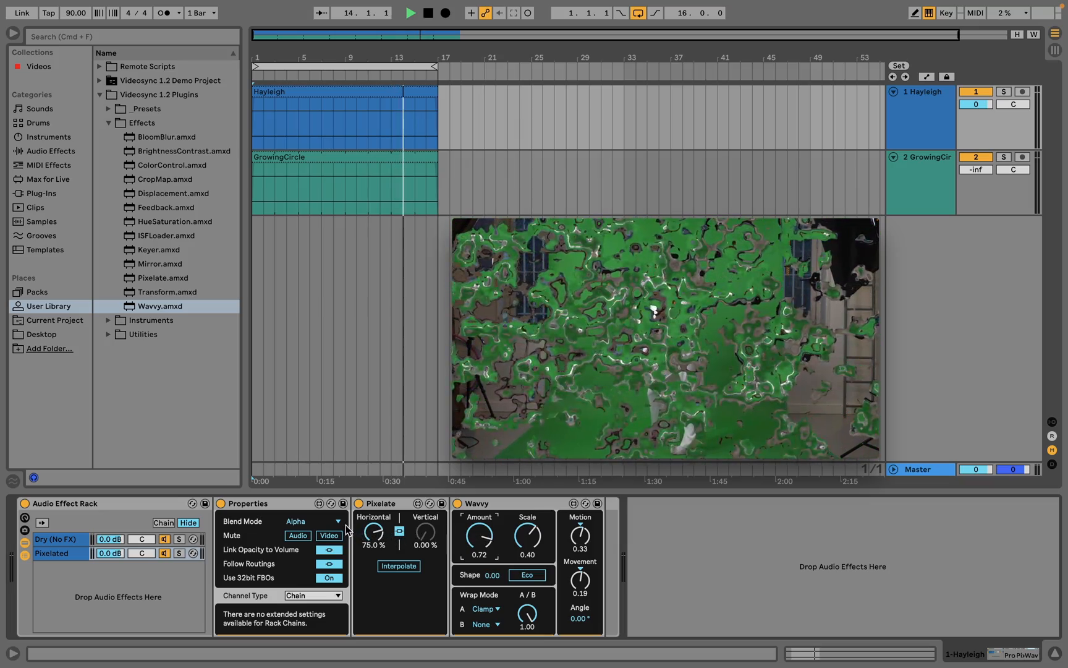
Set the Pixelated chain's blend to Subtract, then to Multiply
left_click(338, 521)
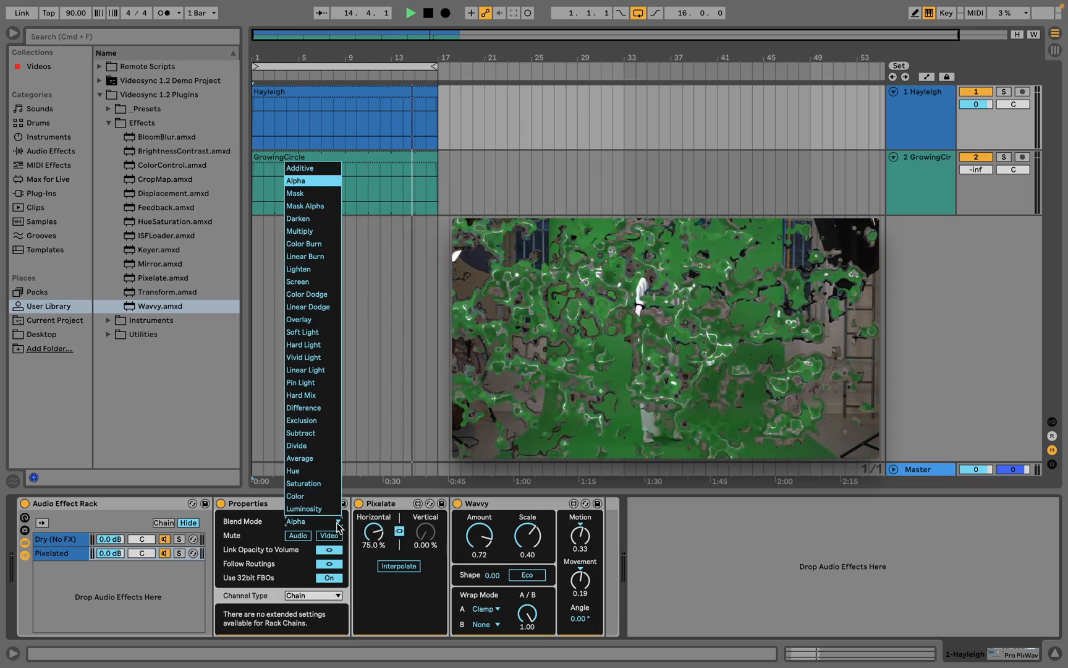
mouse_move(301, 433)
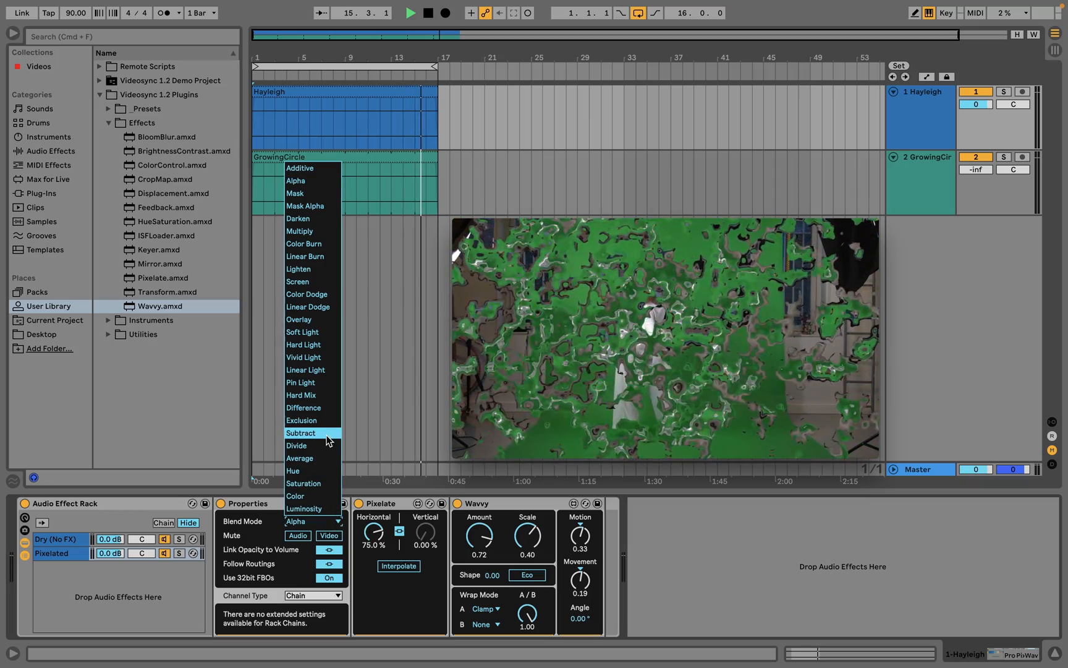
left_click(302, 433)
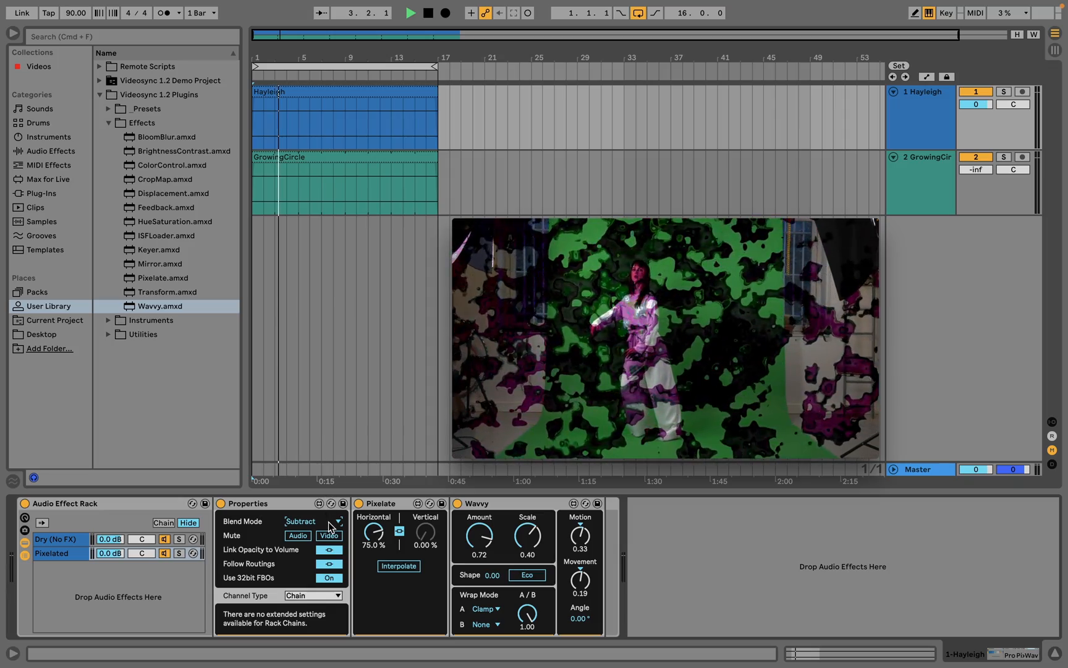
left_click(314, 521)
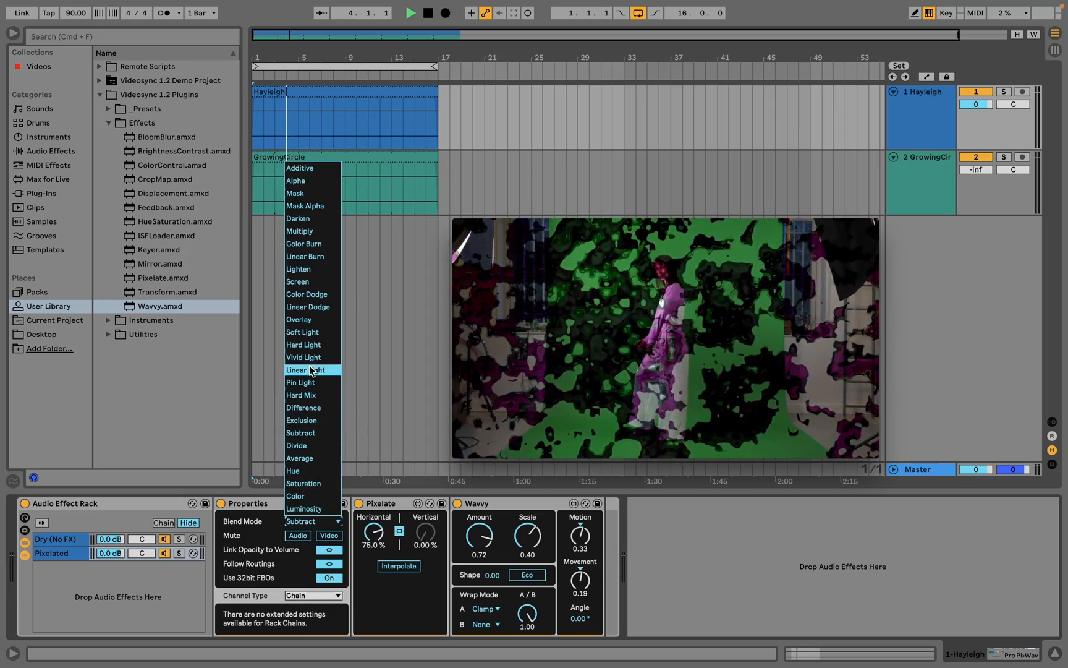
left_click(299, 231)
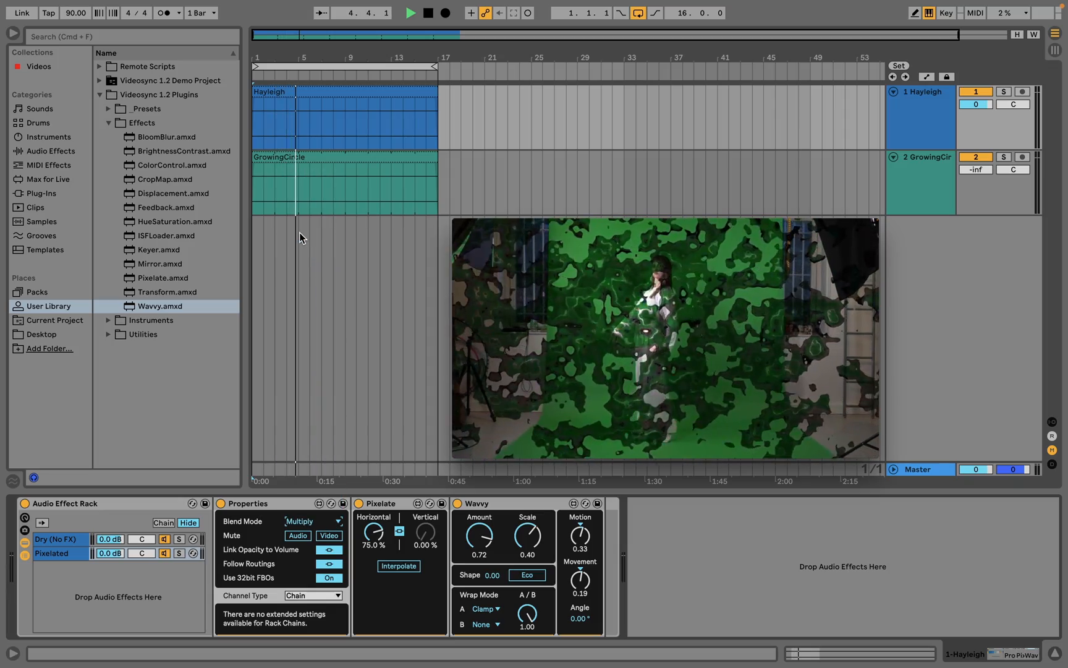